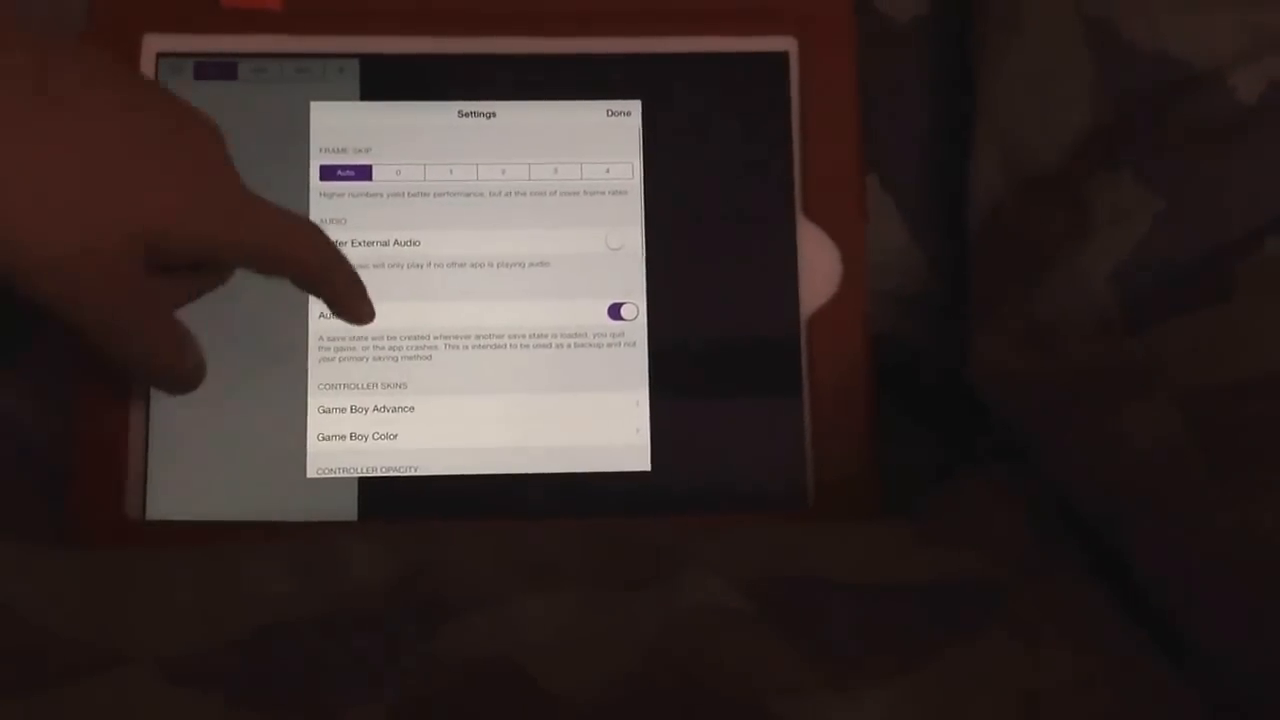
Scroll down GBA4iOS Settings to reach the Controller Skins section.
scroll("down", 3)
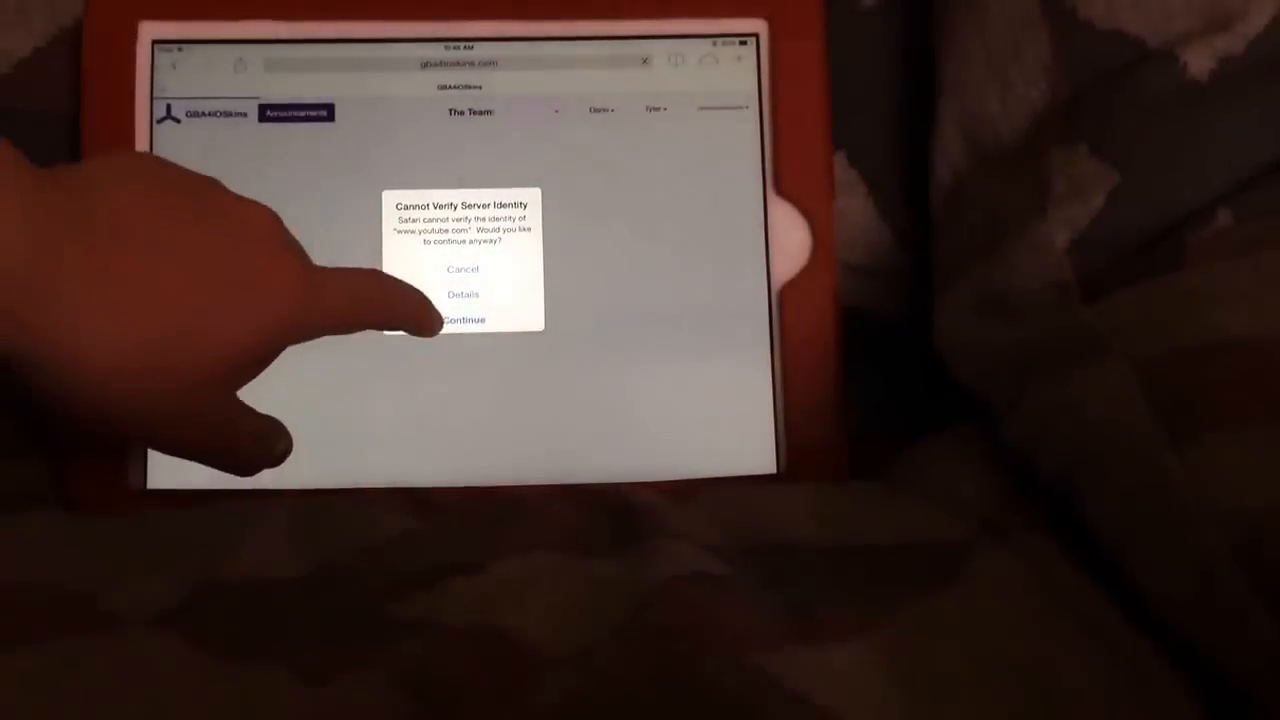
Continue past the server identity warning to reach the gba4ioskins.com iPad skins page.
left_click(462, 320)
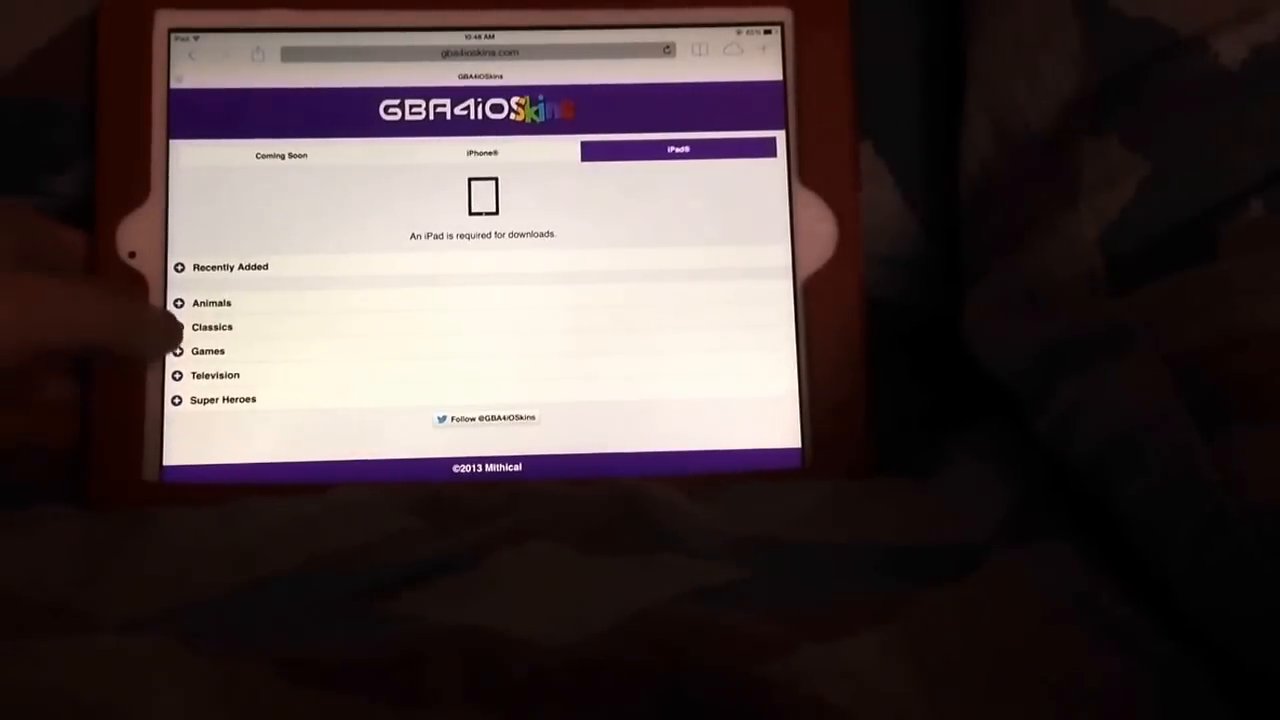
Expand Games, open the Minecraft Creeper skin and download it.
left_click(207, 351)
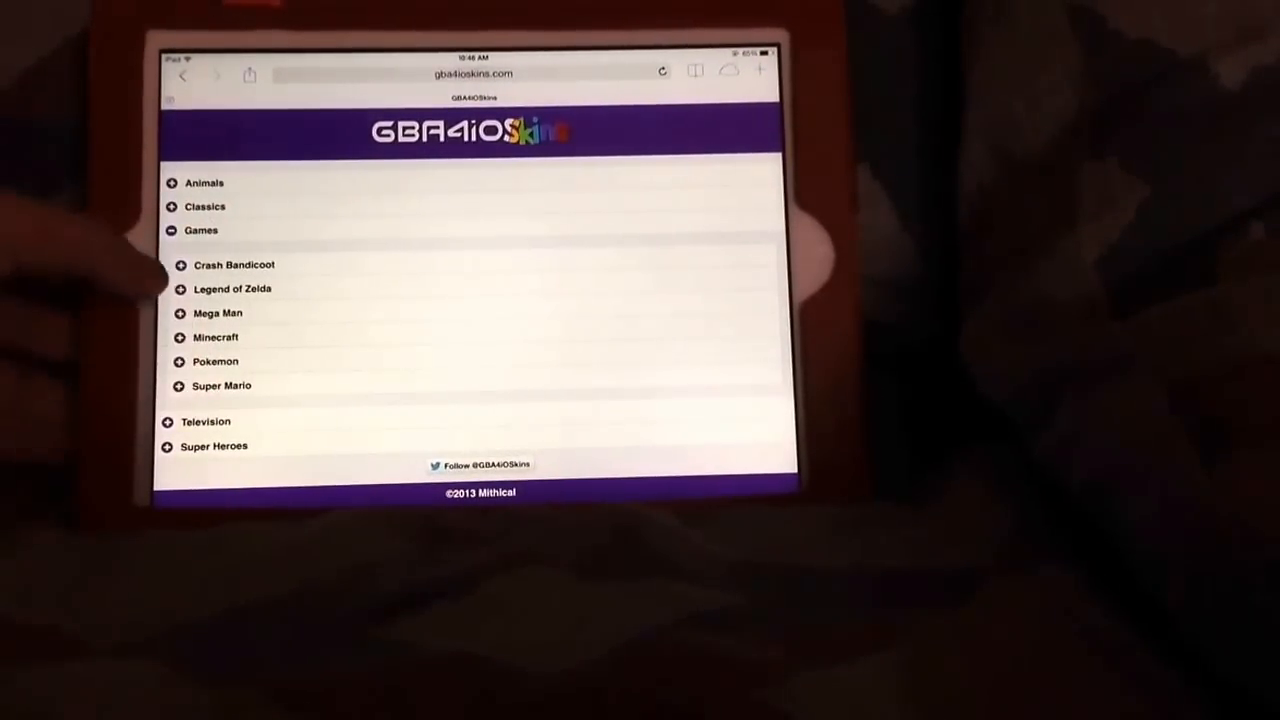
left_click(180, 337)
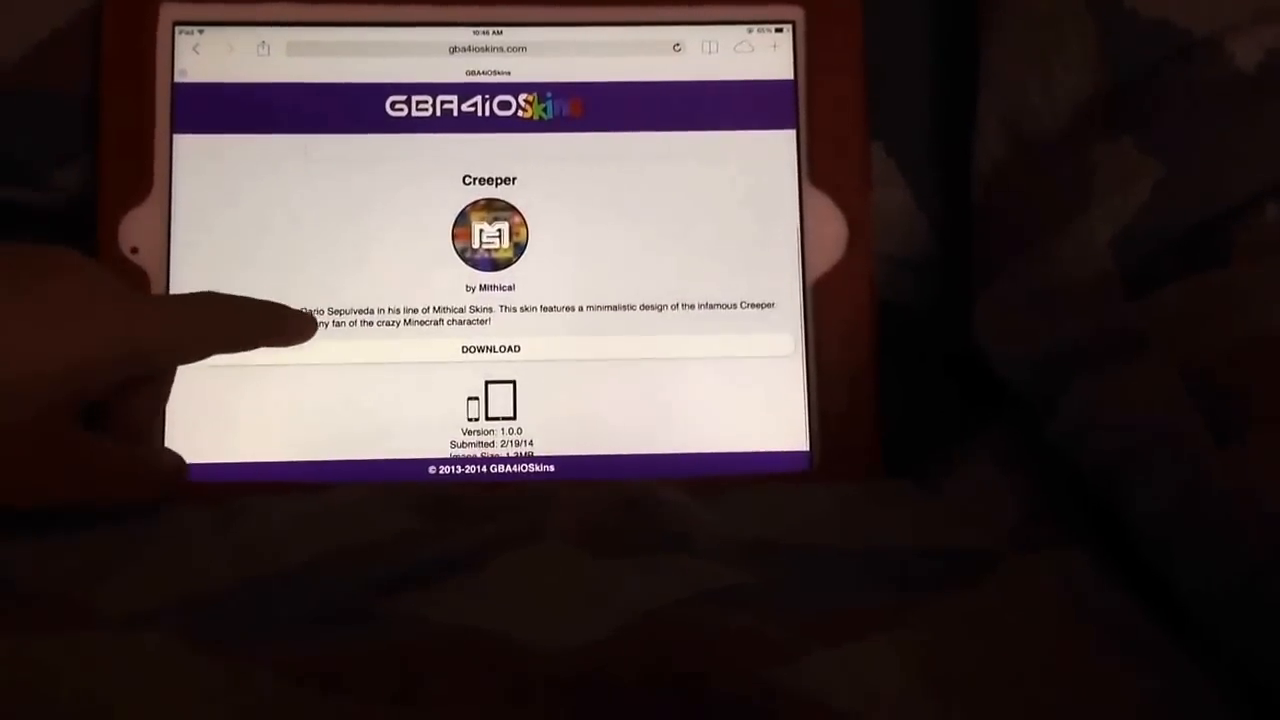
left_click(489, 348)
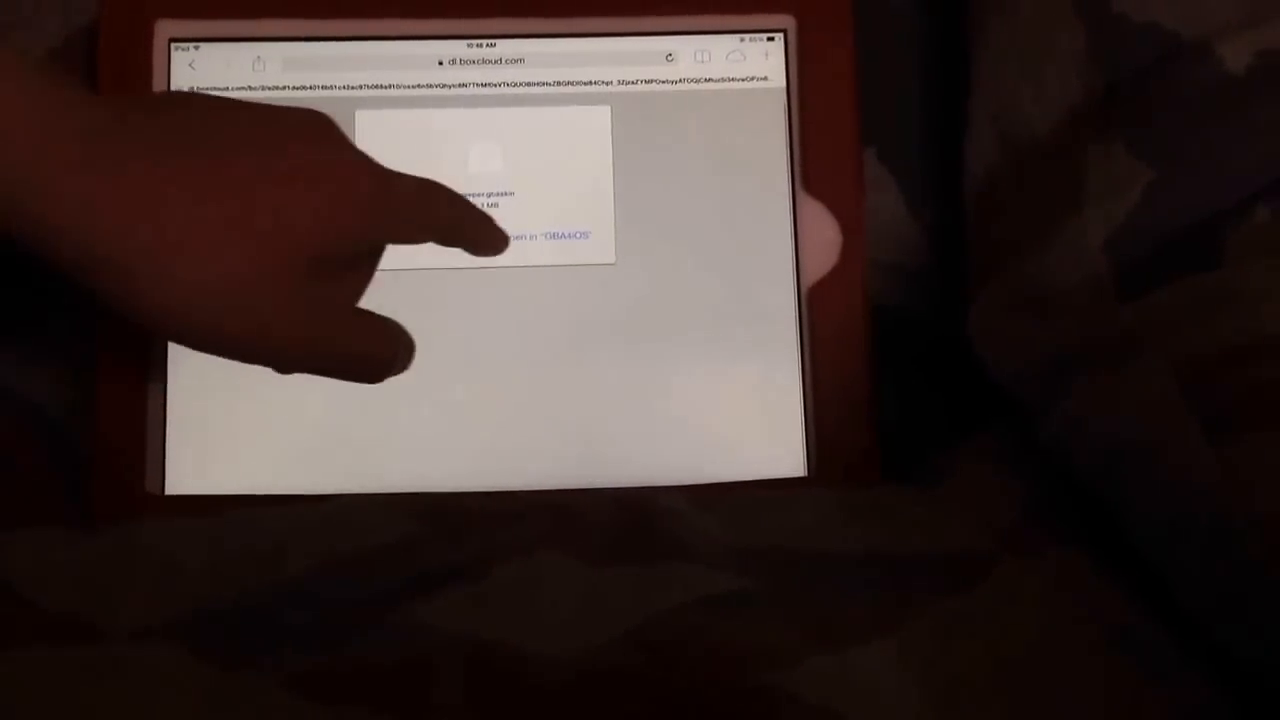
Open the Creeper skin in GBA4iOS and confirm it in Game Boy Advance skins.
left_click(565, 237)
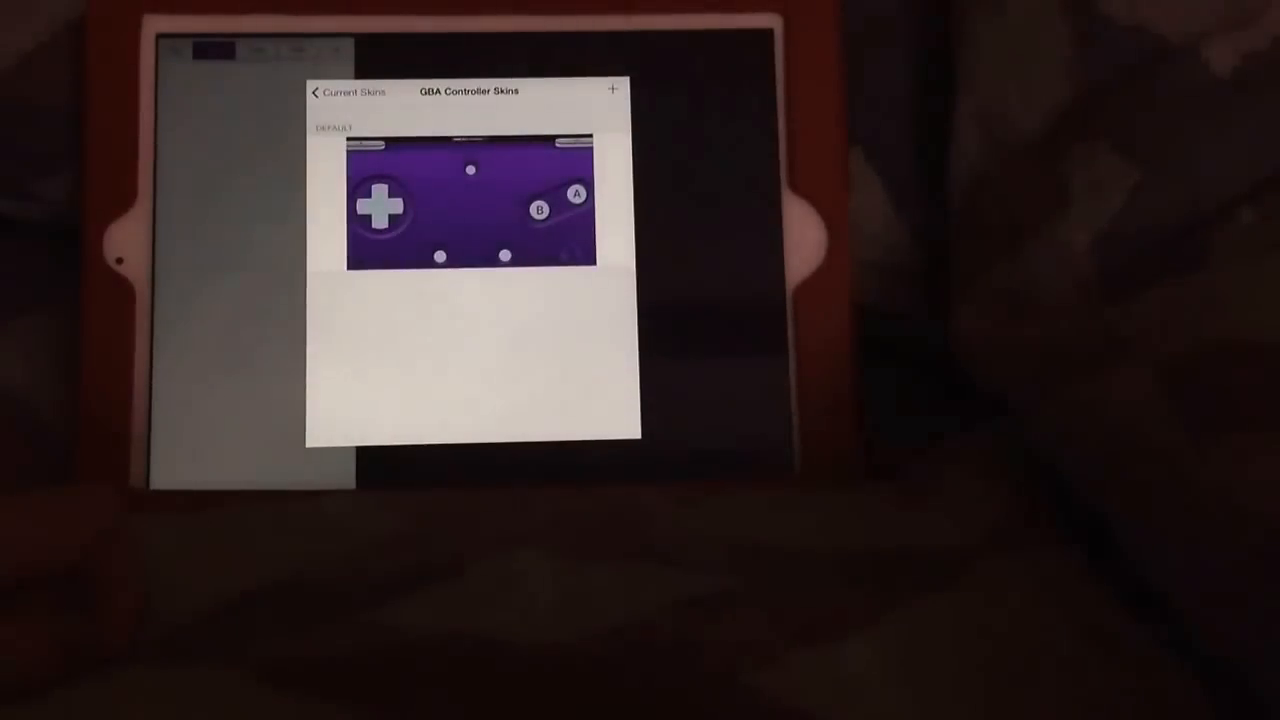
left_click(349, 91)
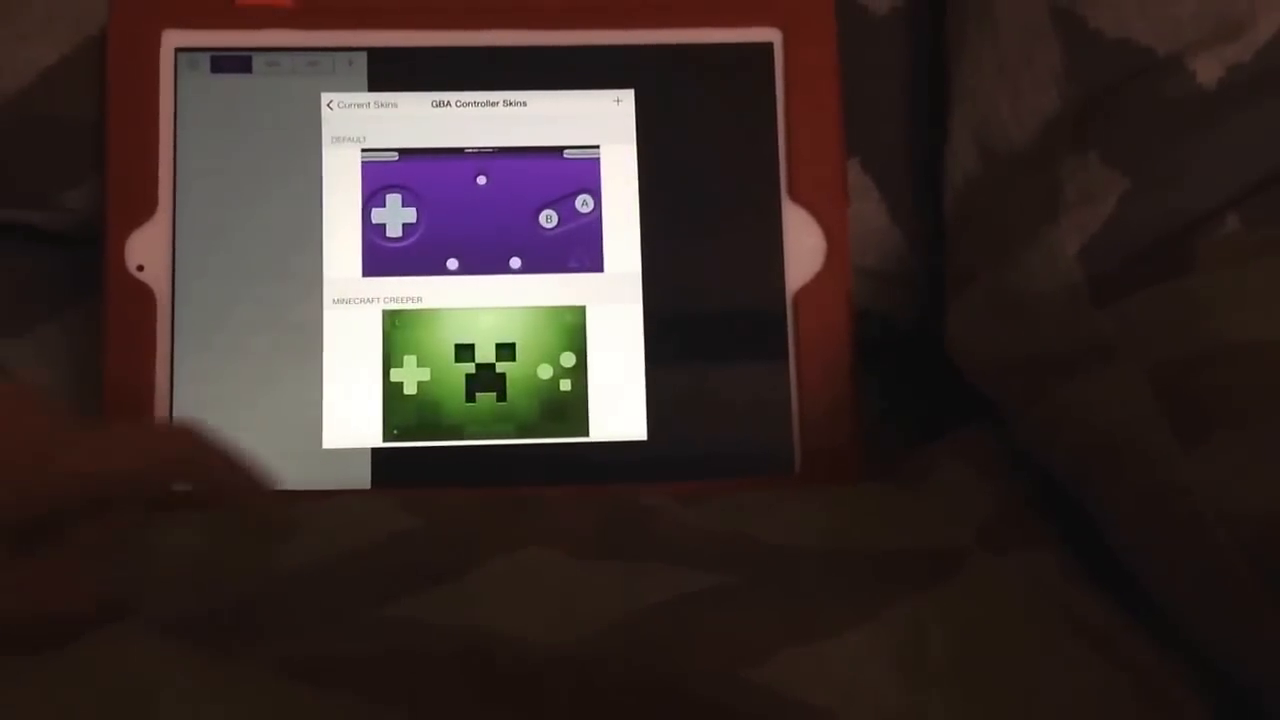
left_click(347, 104)
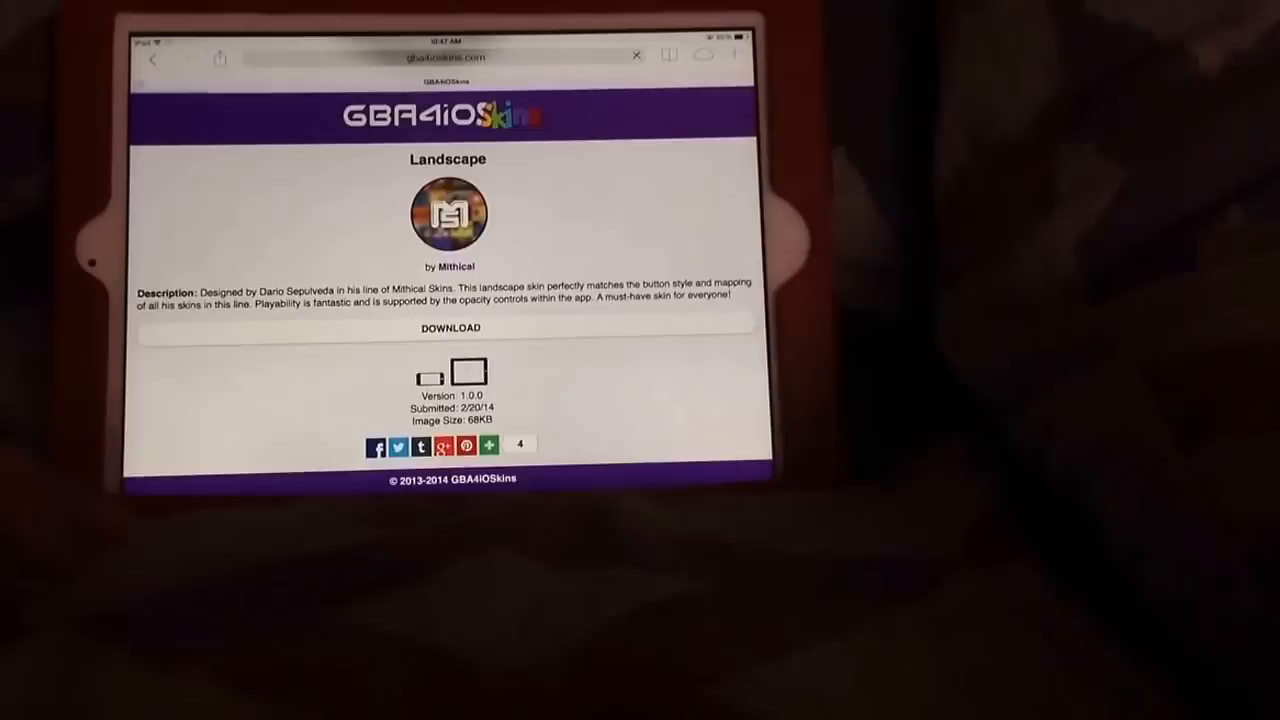
Download the Landscape skin from its gba4ioskins.com page.
left_click(449, 327)
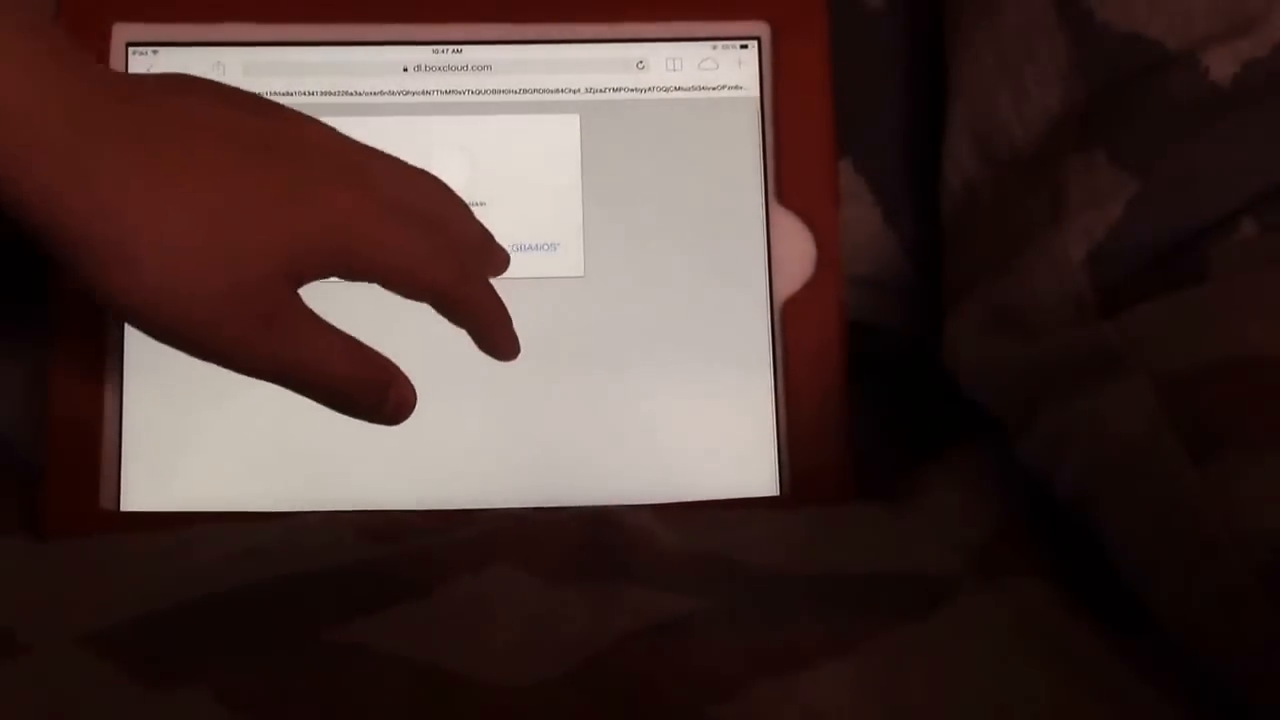